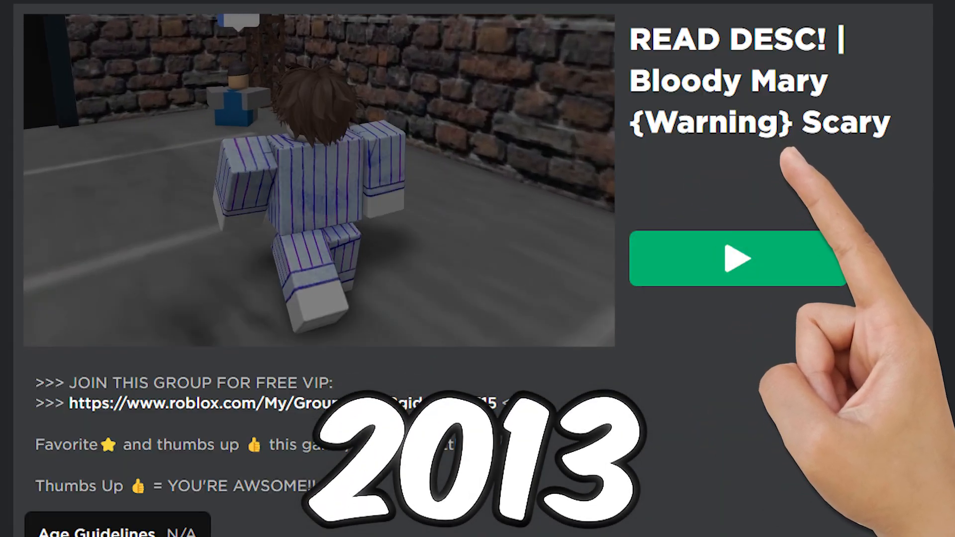
- Descend the SCP-087 stairwell to Floor 20, 286 metres down, where a tall creature waits
{"action": "left_click", "coordinate": [736, 258]}
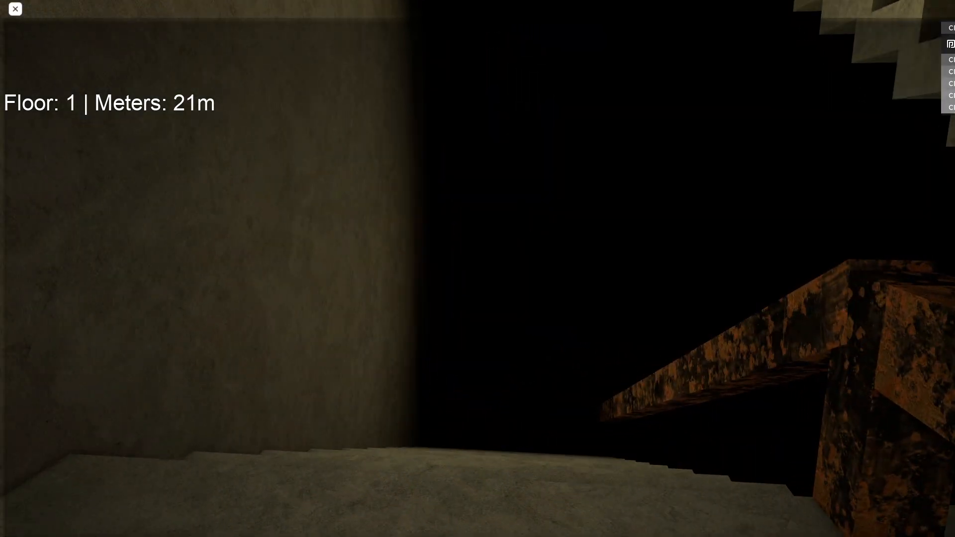
{"action": "key", "text": "Escape"}
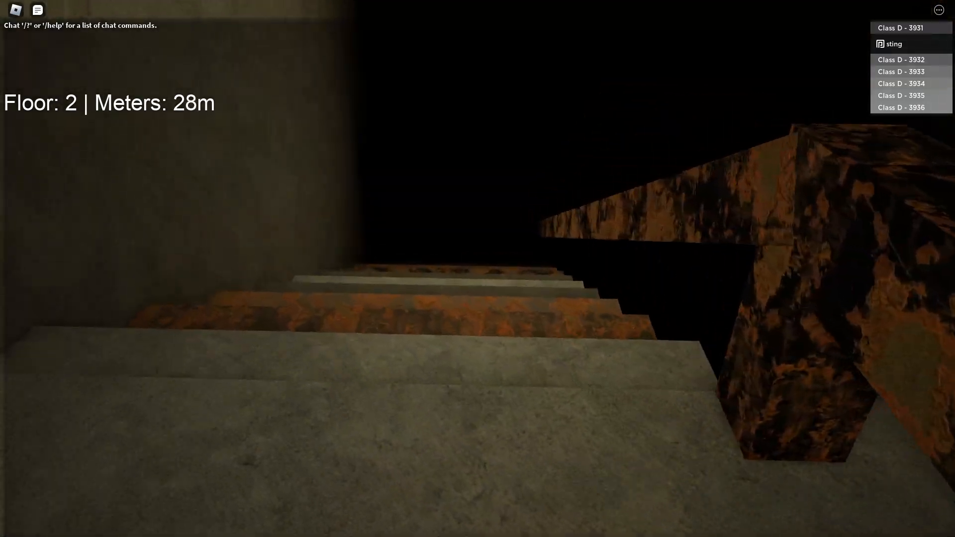
{"action": "key", "text": "w"}
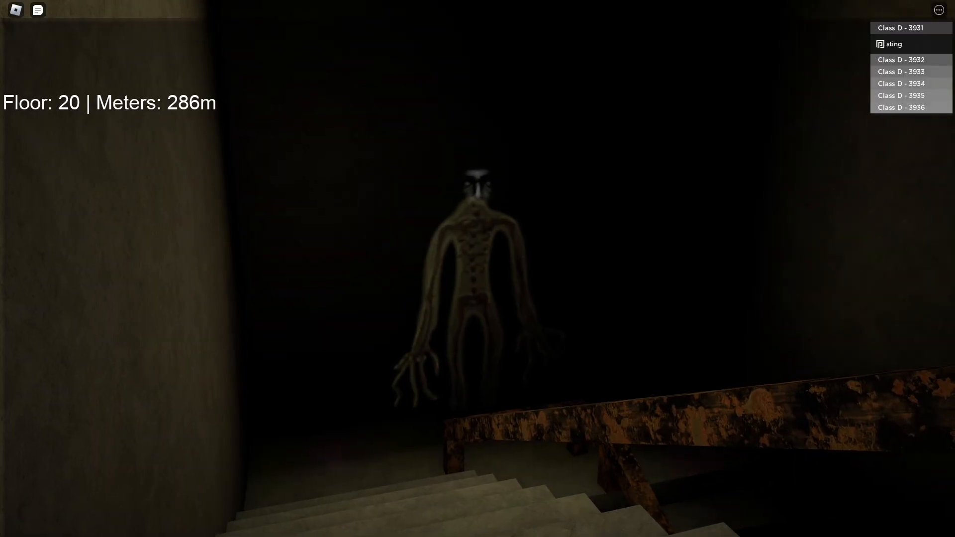
{"action": "key", "text": "w"}
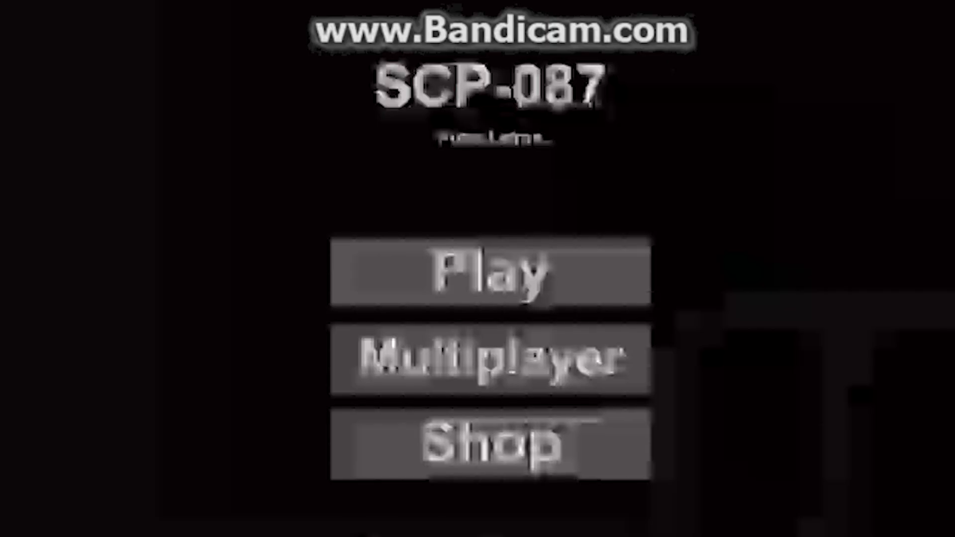
- Launch the older SCP-087 game to reach its Play, Multiplayer and Shop menu
{"action": "left_click", "coordinate": [490, 272]}
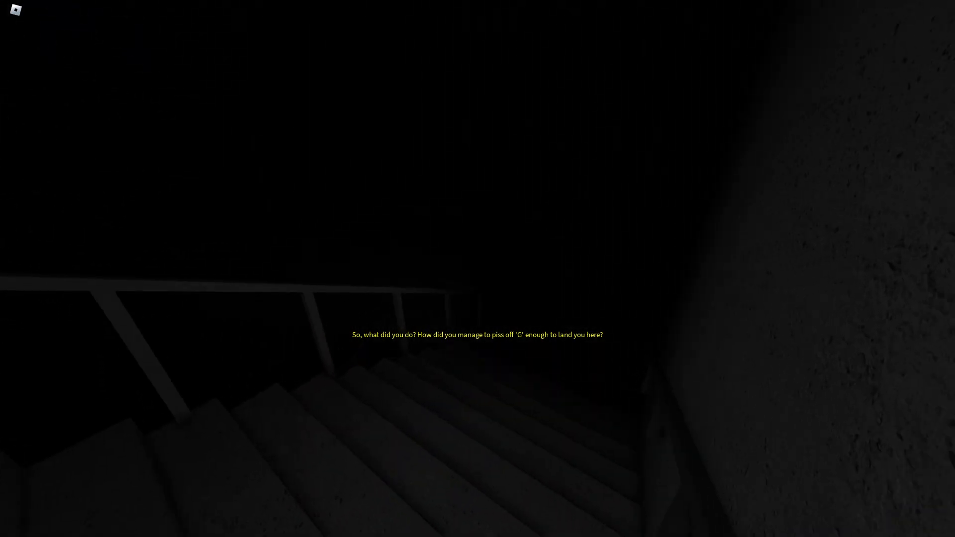
{"action": "mouse_move", "coordinate": [477, 268]}
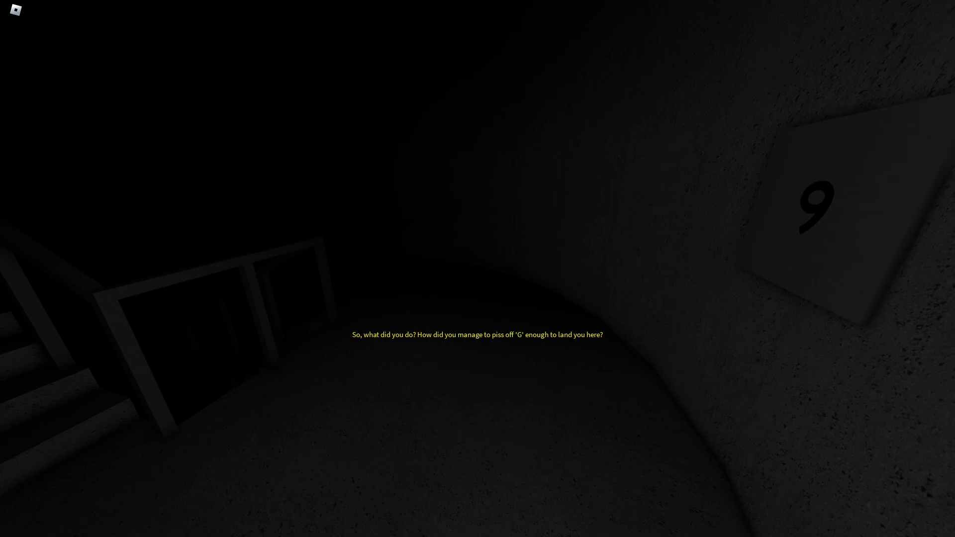